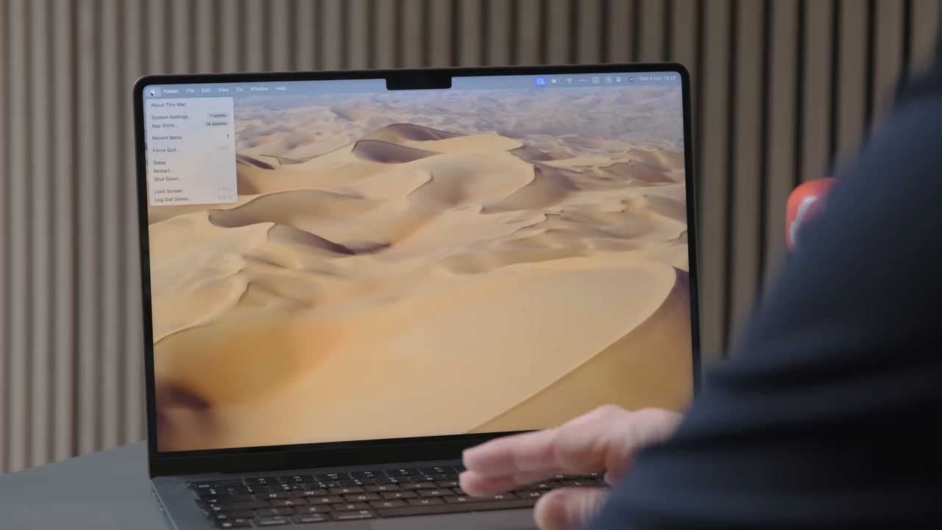
Show About This Mac from the Apple menu, confirming macOS Sonoma version 14.0.
{"action": "left_click", "coordinate": [168, 104]}
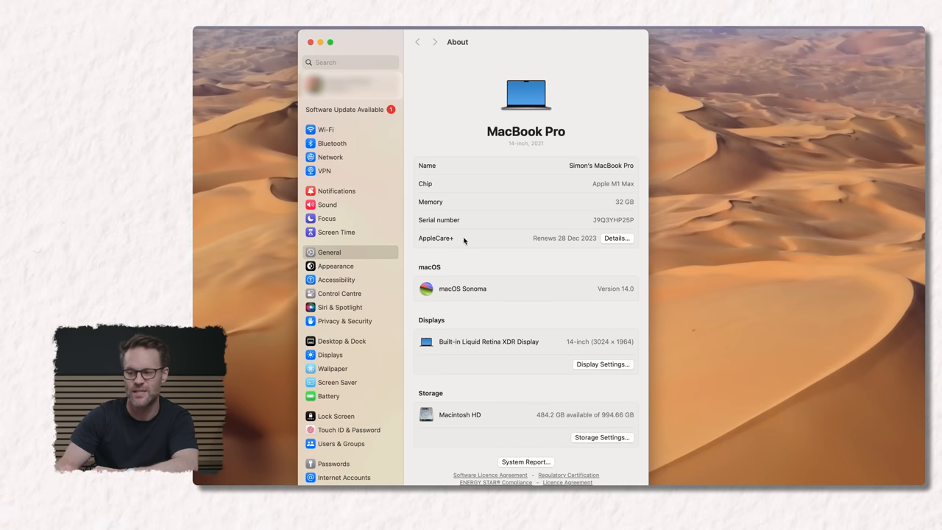
{"action": "left_click", "coordinate": [344, 109]}
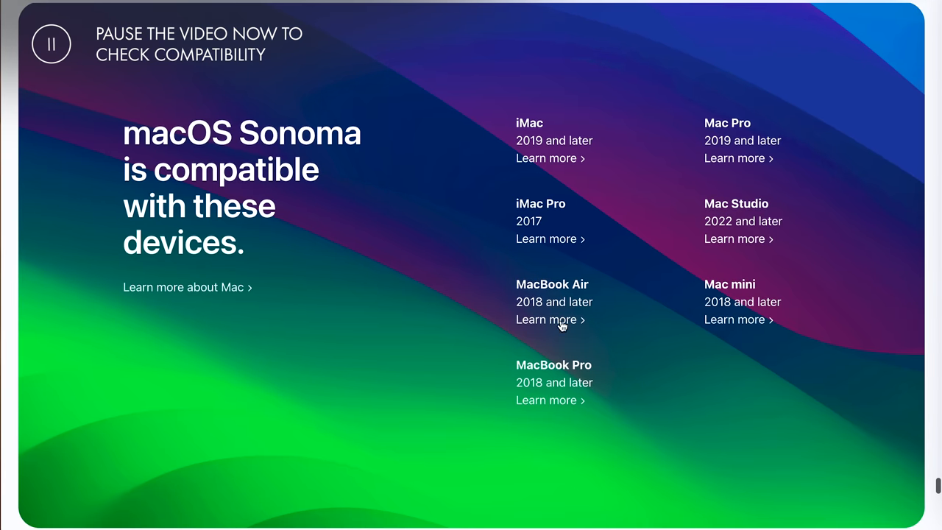
{"action": "mouse_move", "coordinate": [543, 256]}
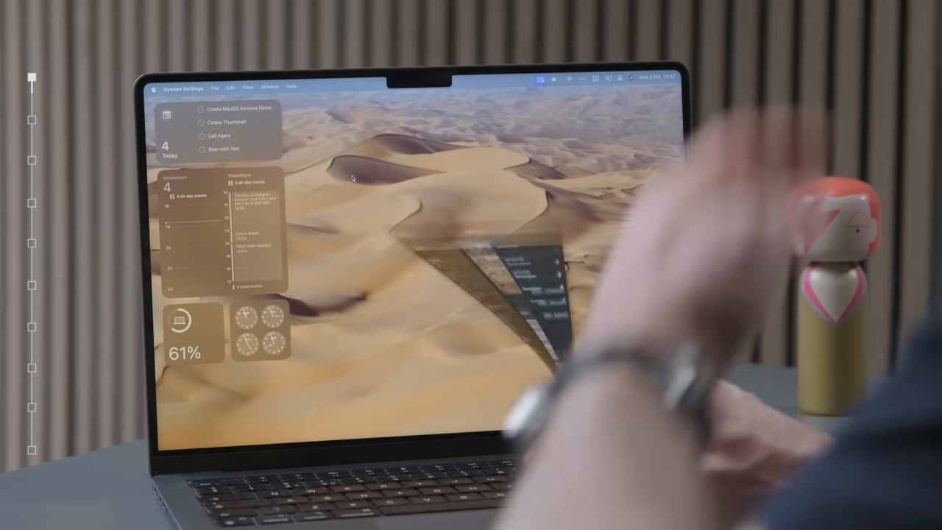
Browse the Wallpaper settings and apply a different desert landscape wallpaper.
{"action": "left_click", "coordinate": [331, 359]}
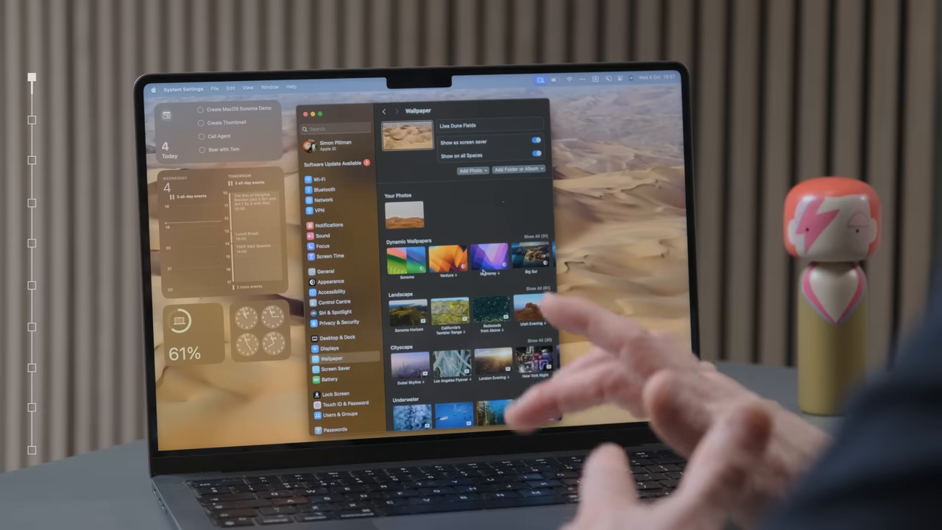
{"action": "scroll", "scroll_direction": "down", "scroll_amount": 3}
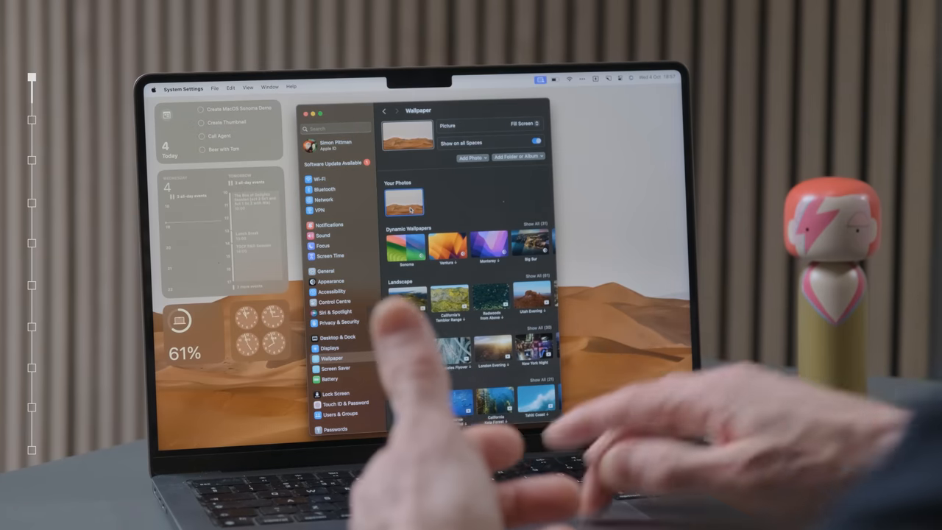
{"action": "left_click", "coordinate": [314, 115]}
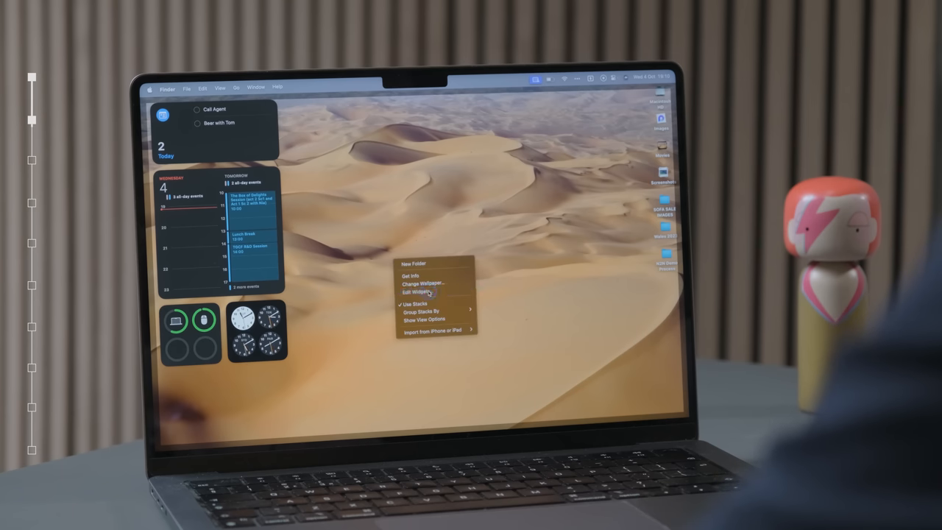
Add a Weather forecast widget for Lowestoft to the desktop and finish editing widgets.
{"action": "left_click", "coordinate": [418, 291]}
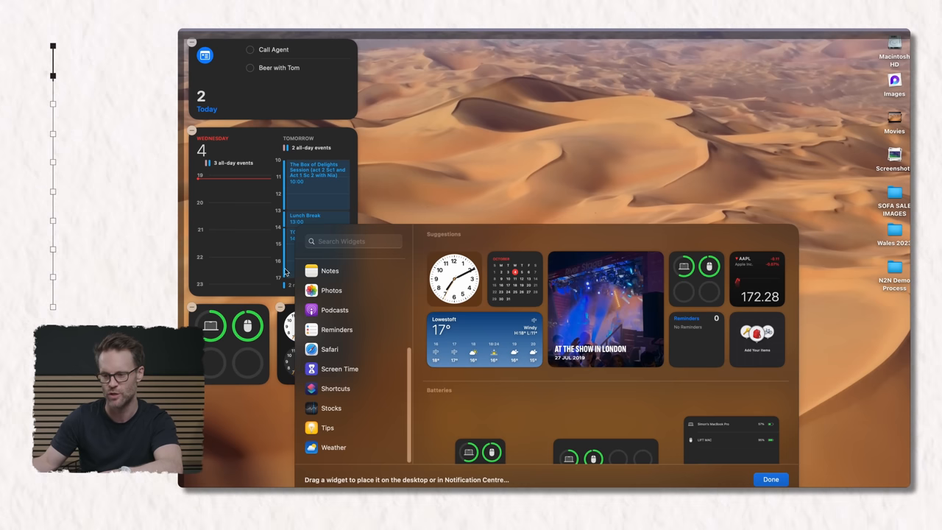
{"action": "mouse_move", "coordinate": [331, 449]}
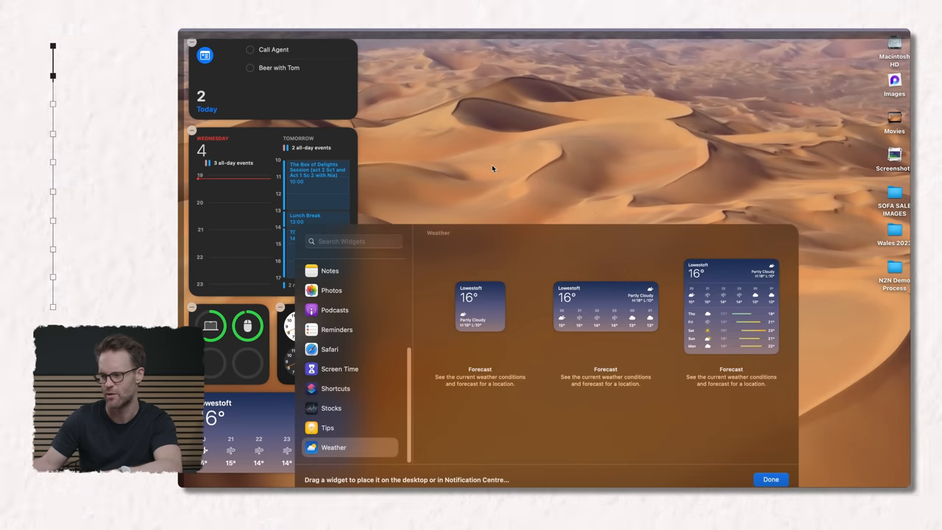
{"action": "left_click", "coordinate": [770, 480]}
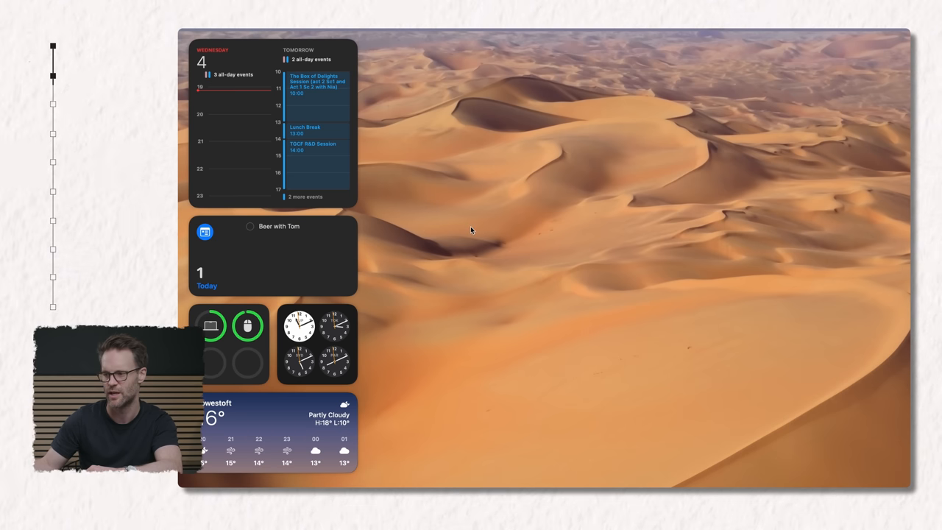
{"action": "mouse_move", "coordinate": [501, 244]}
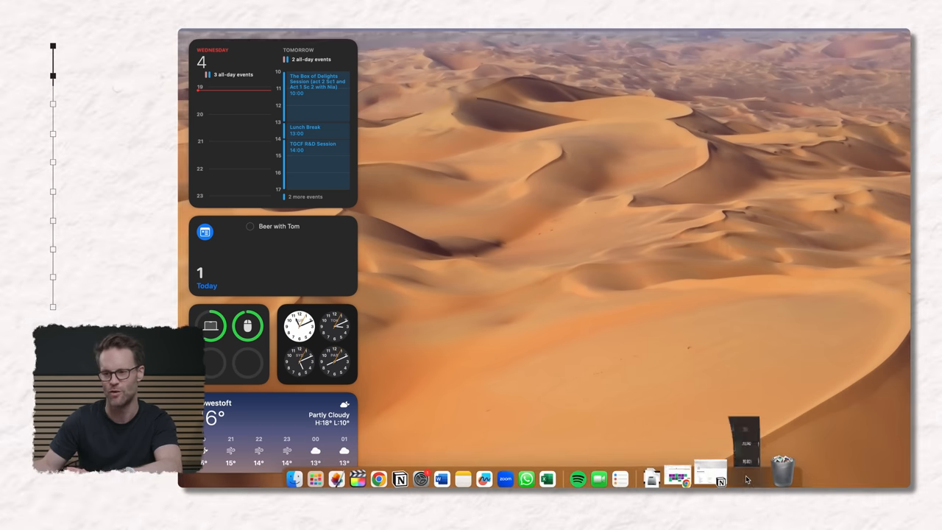
Show the Desktop & Dock settings page with widget style set to Automatic.
{"action": "left_click", "coordinate": [709, 474]}
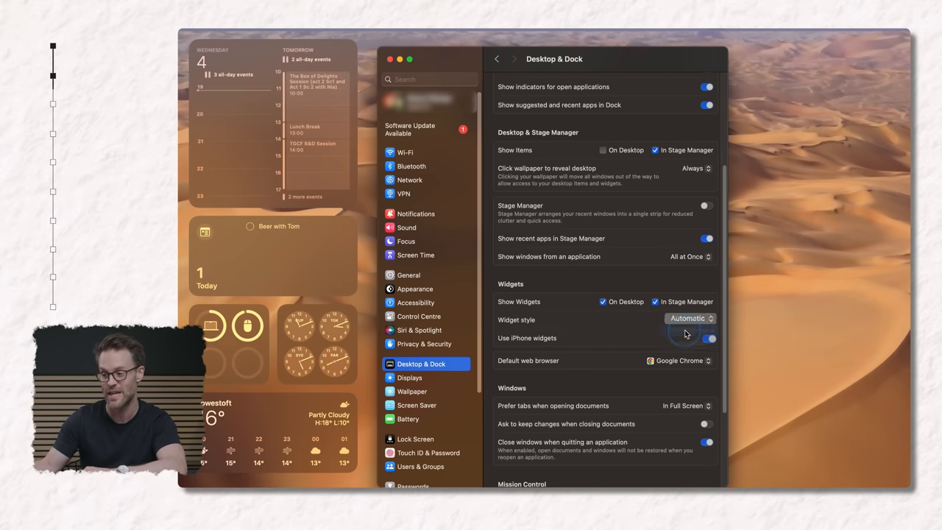
Set the desktop Widget style to Monochrome so widgets appear tinted.
{"action": "left_click", "coordinate": [686, 319]}
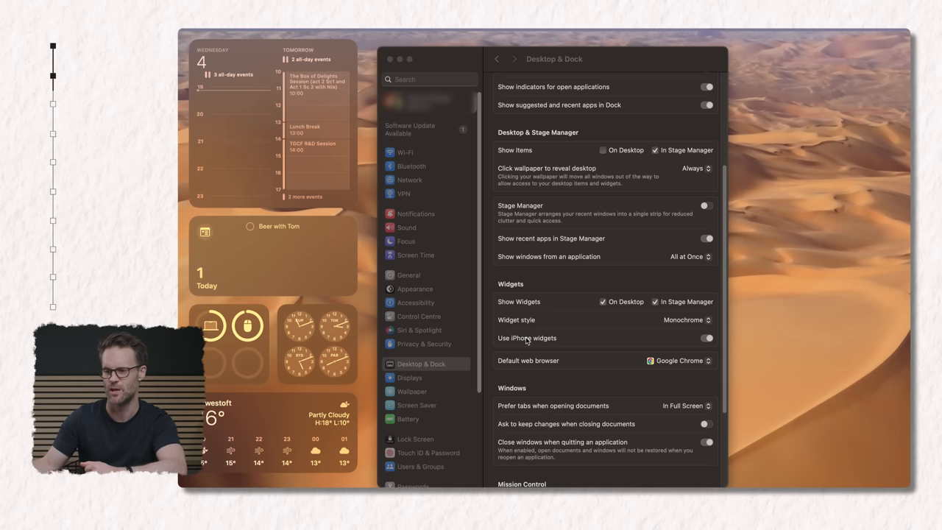
{"action": "mouse_move", "coordinate": [274, 251]}
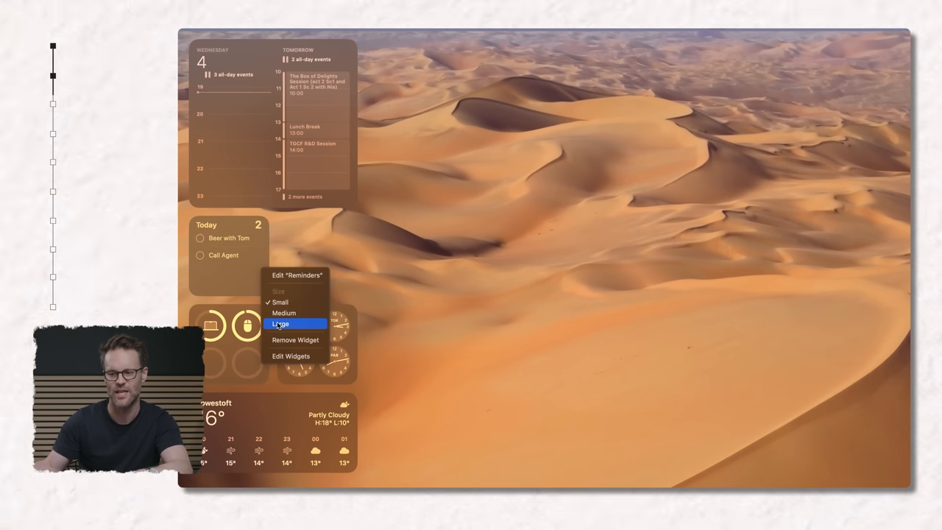
Resize the Reminders desktop widget to medium from its context menu.
{"action": "left_click", "coordinate": [279, 324]}
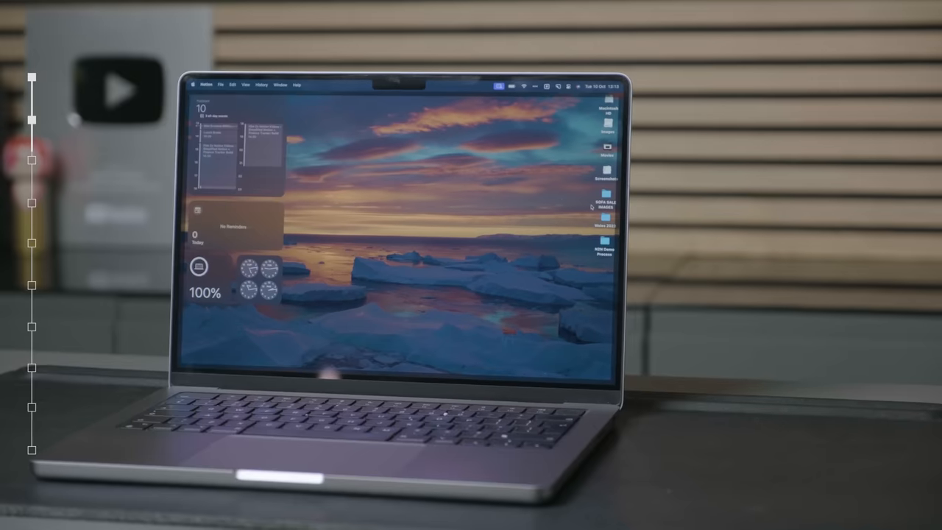
{"action": "left_click", "coordinate": [580, 462]}
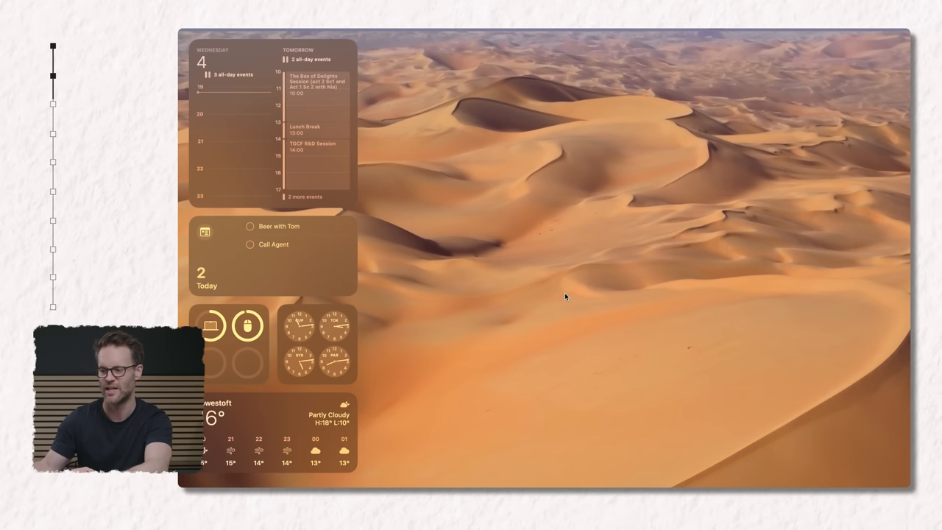
View the desktop's right-click options, then return to Desktop & Dock settings.
{"action": "right_click", "coordinate": [550, 298]}
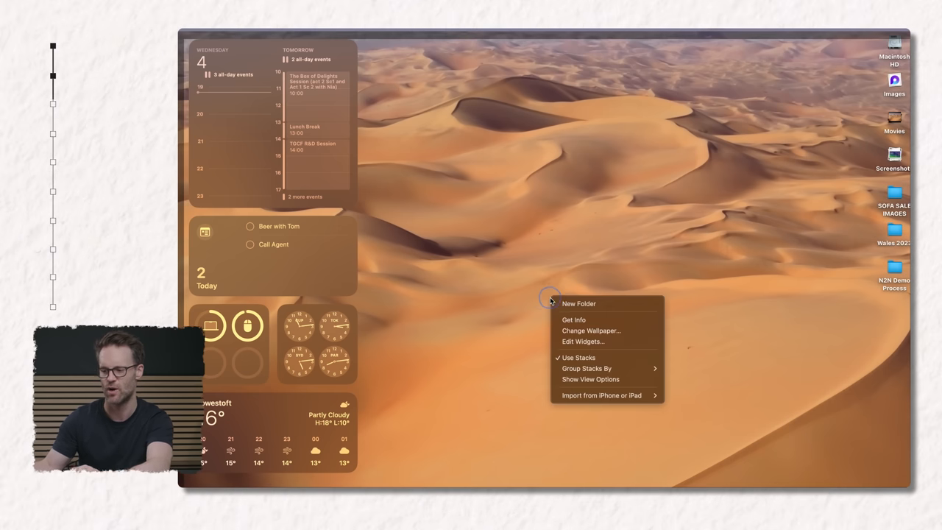
{"action": "left_click", "coordinate": [583, 342]}
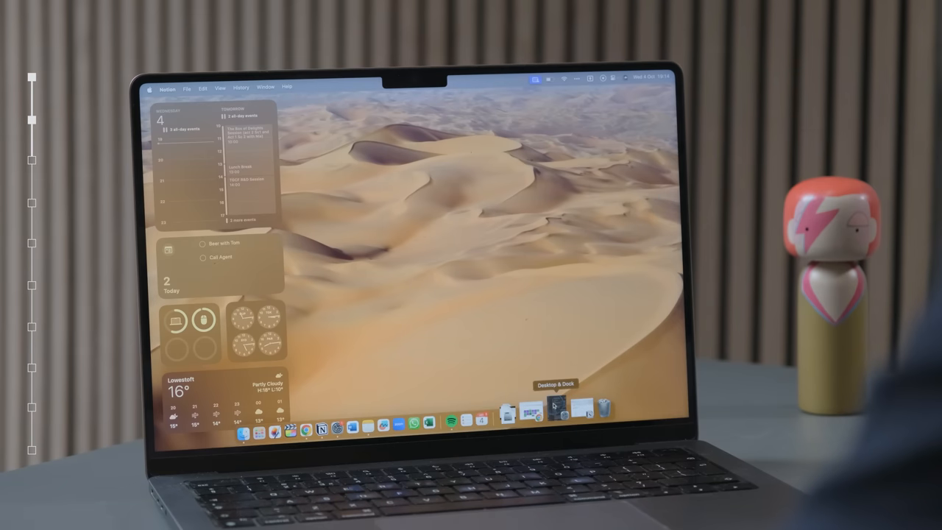
{"action": "left_click", "coordinate": [556, 409]}
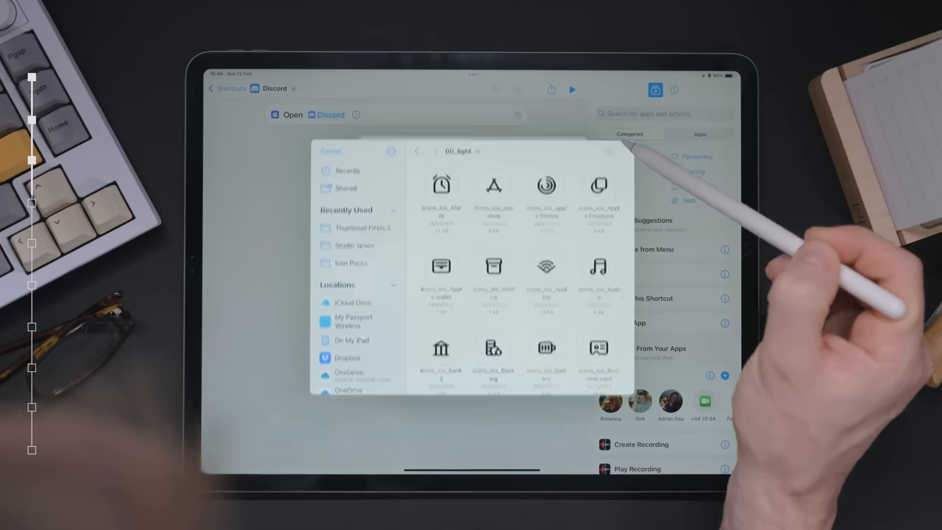
Enter 'Discor' while choosing a custom icon for the Open Discord shortcut.
{"action": "type", "text": "Discor"}
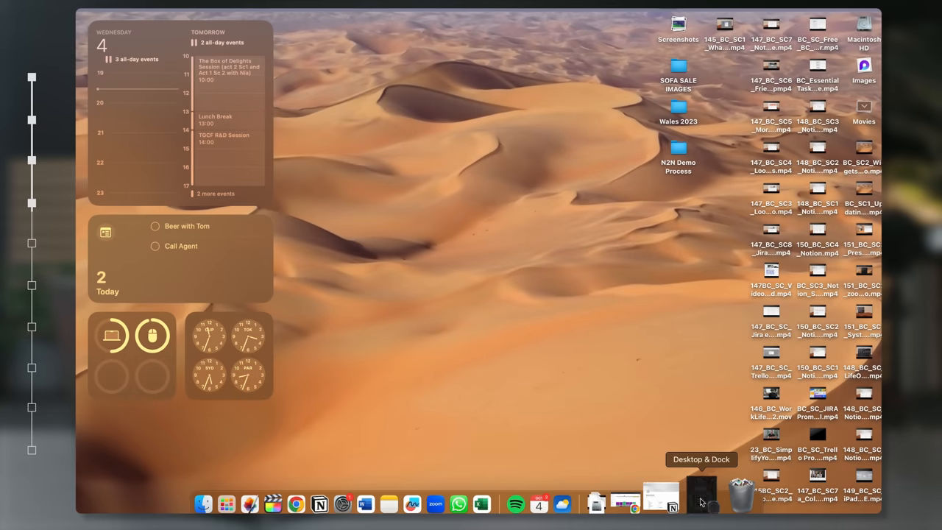
Show Desktop & Dock's Stage Manager and Widgets sections with desktop widgets switched off.
{"action": "left_click", "coordinate": [700, 489]}
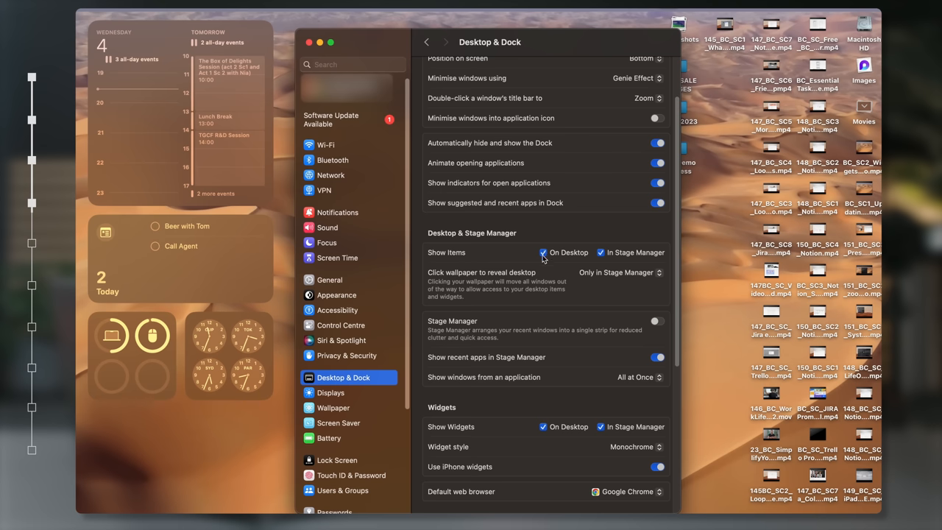
{"action": "left_click", "coordinate": [543, 253]}
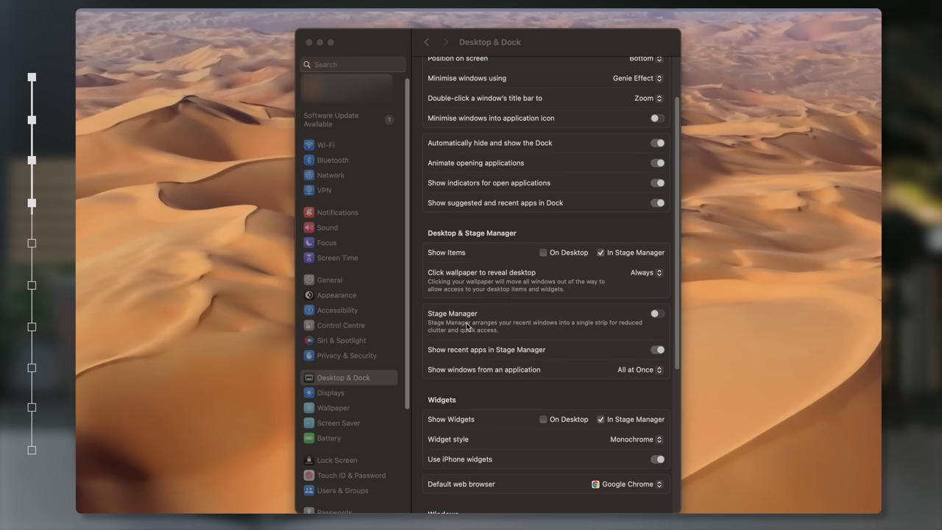
{"action": "mouse_move", "coordinate": [542, 278]}
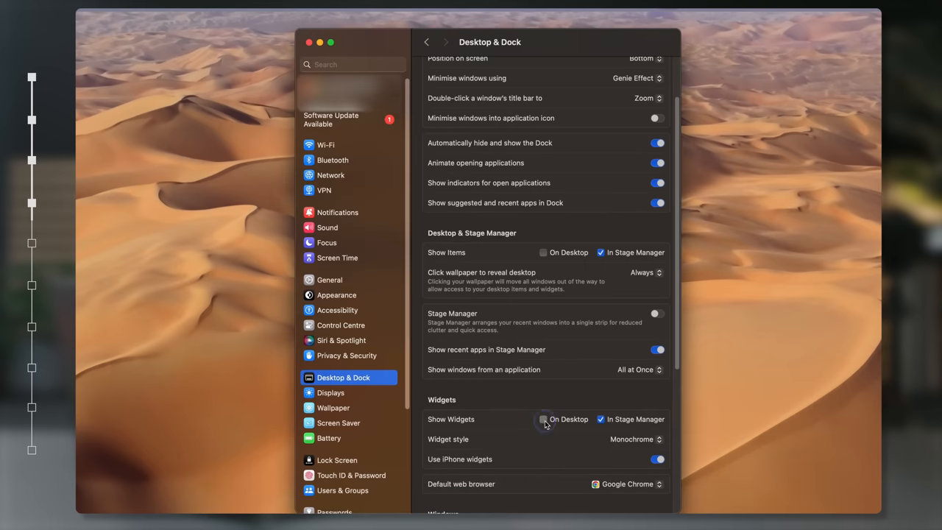
Turn on Show Widgets On Desktop and reveal the click-wallpaper-to-reveal-desktop choices.
{"action": "left_click", "coordinate": [543, 418]}
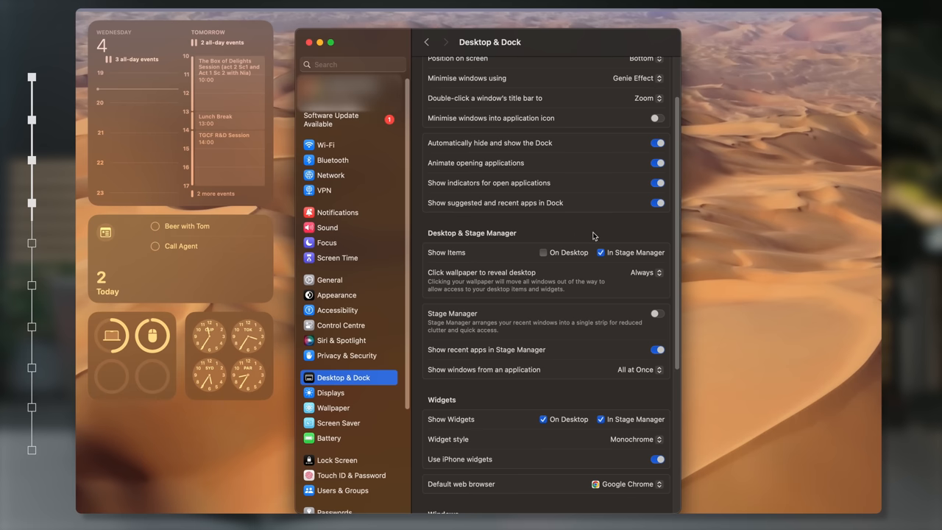
{"action": "mouse_move", "coordinate": [762, 142]}
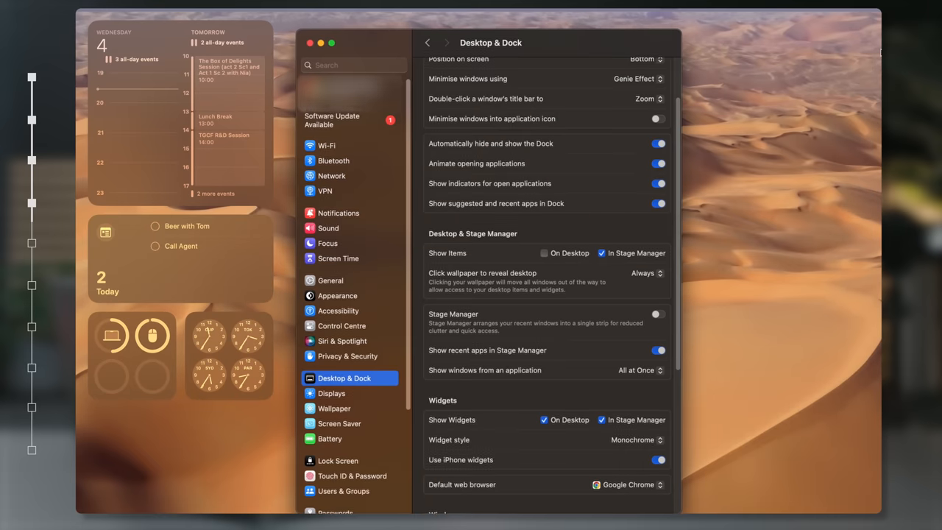
{"action": "left_click", "coordinate": [321, 42]}
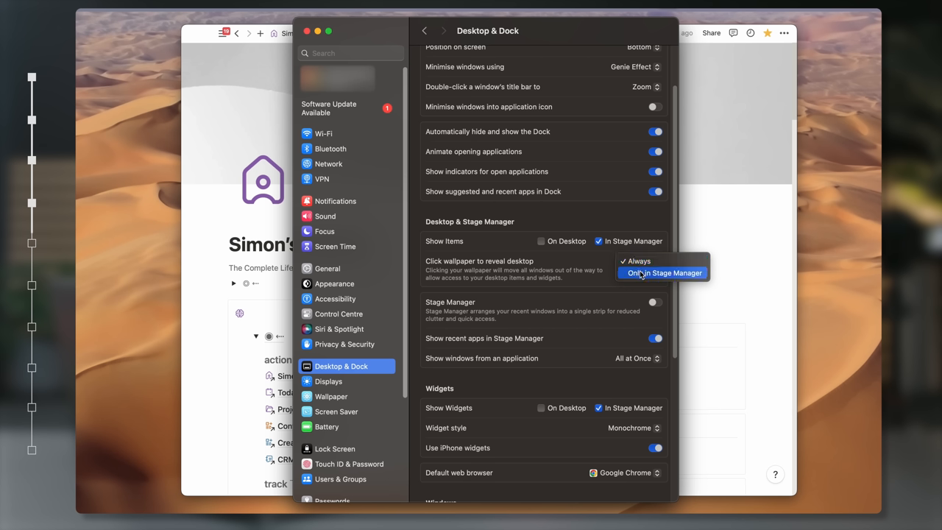
Set 'Click wallpaper to reveal desktop' to Only in Stage Manager and switch Stage Manager on.
{"action": "left_click", "coordinate": [639, 260]}
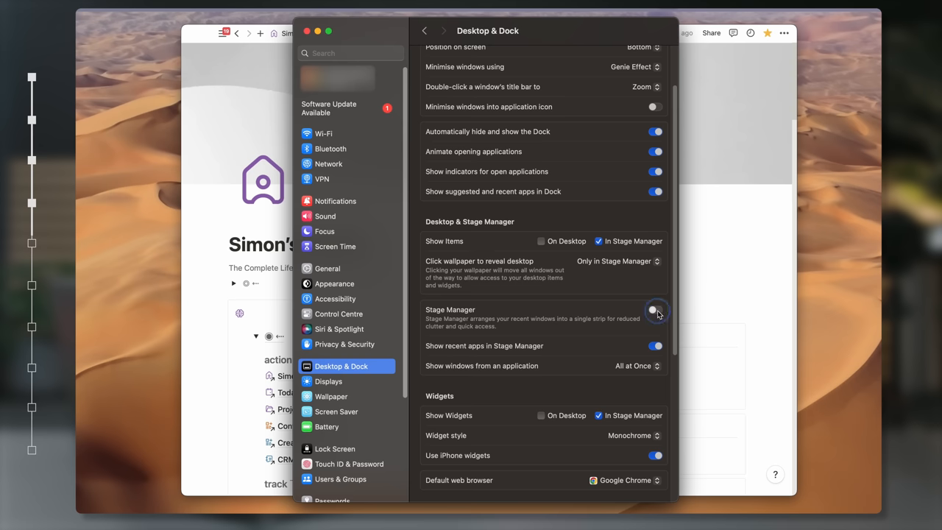
{"action": "left_click", "coordinate": [653, 309]}
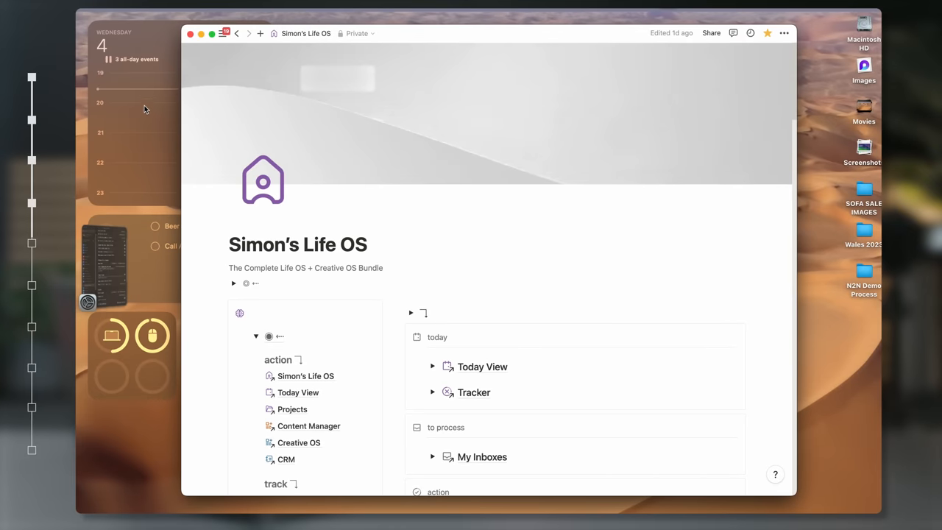
{"action": "mouse_move", "coordinate": [111, 268]}
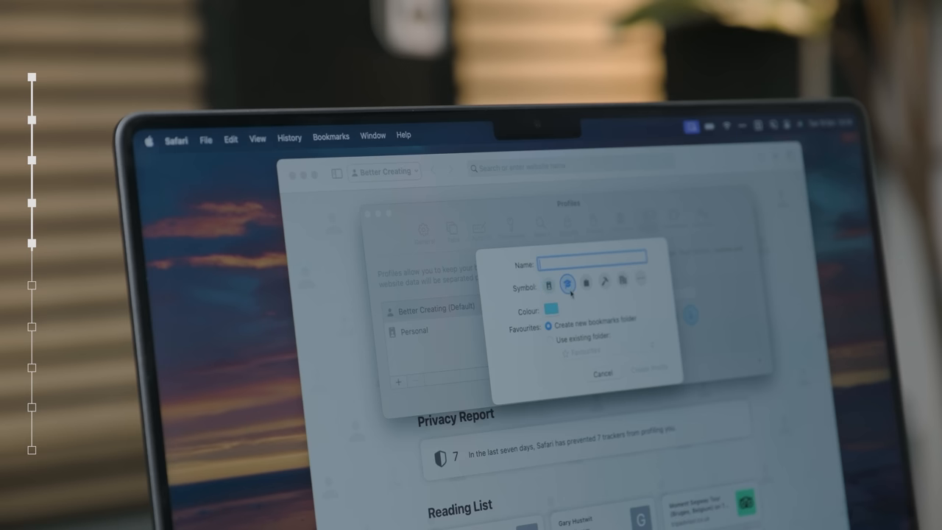
Pick a symbol for the new profile in Safari's Profiles dialog.
{"action": "left_click", "coordinate": [603, 280]}
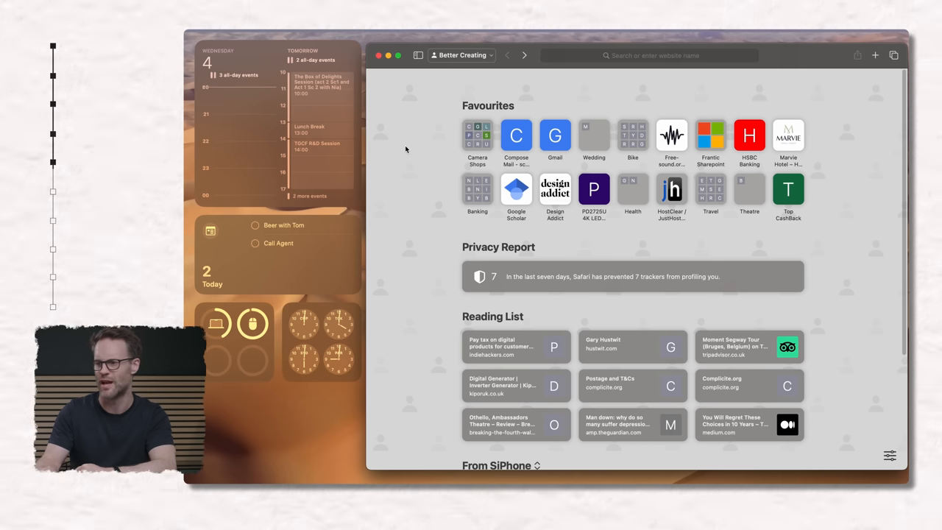
Open a new Personal profile window and review its settings via Manage Profiles.
{"action": "left_click", "coordinate": [462, 56]}
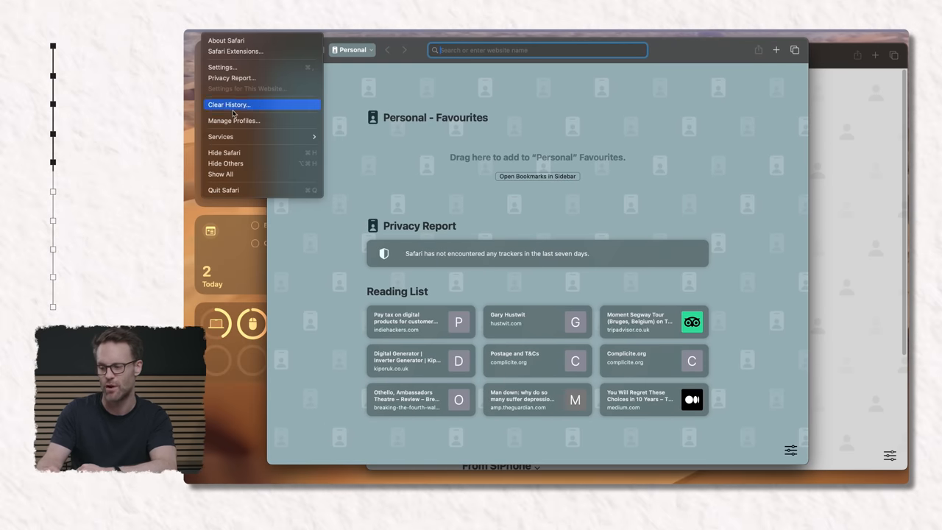
{"action": "left_click", "coordinate": [234, 121]}
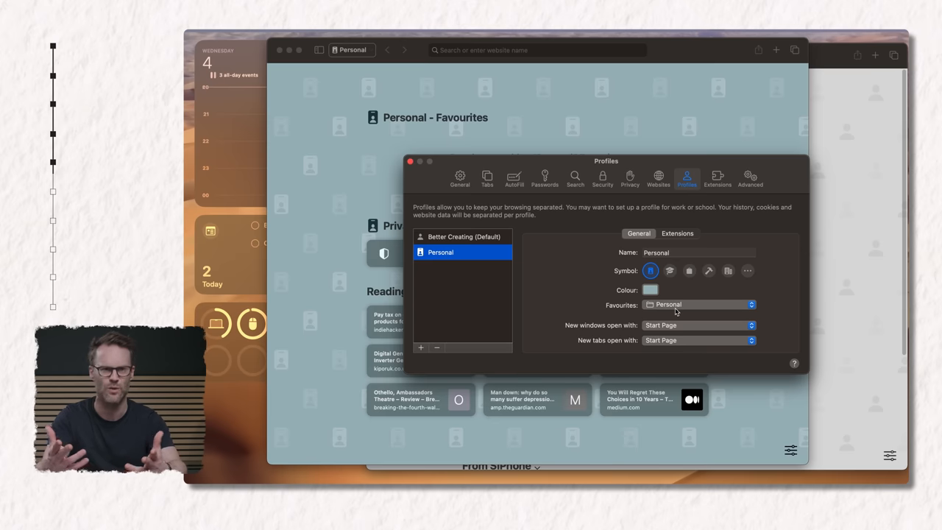
{"action": "mouse_move", "coordinate": [506, 287]}
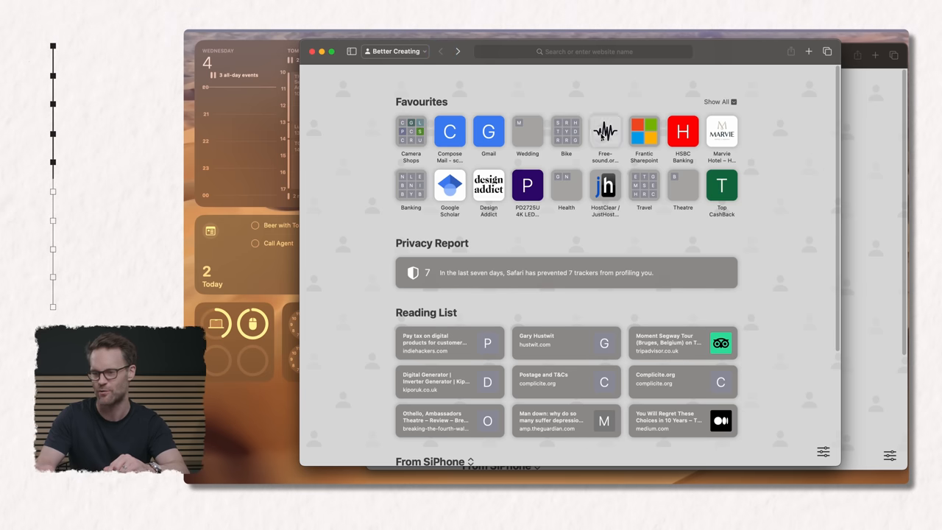
Add the Freesound login page to the Dock as a web app via File > Add to Dock.
{"action": "left_click", "coordinate": [605, 131]}
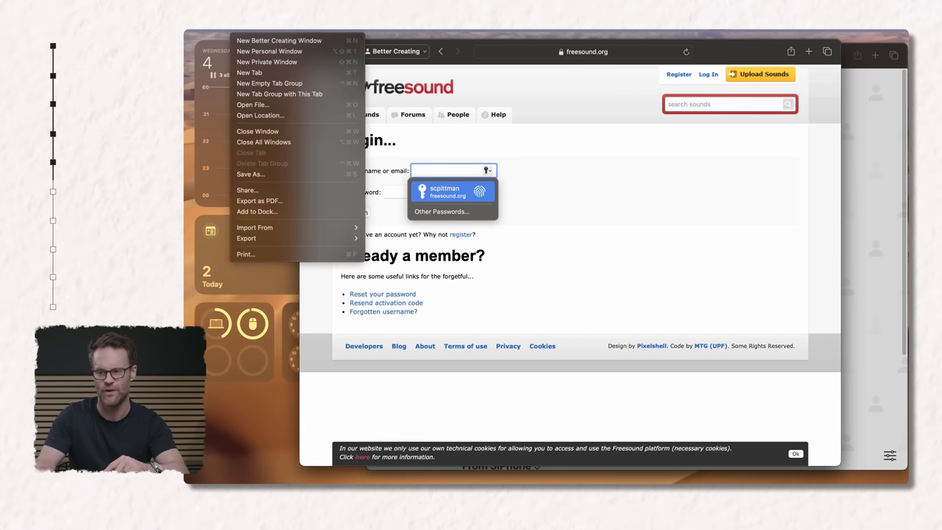
{"action": "left_click", "coordinate": [256, 212]}
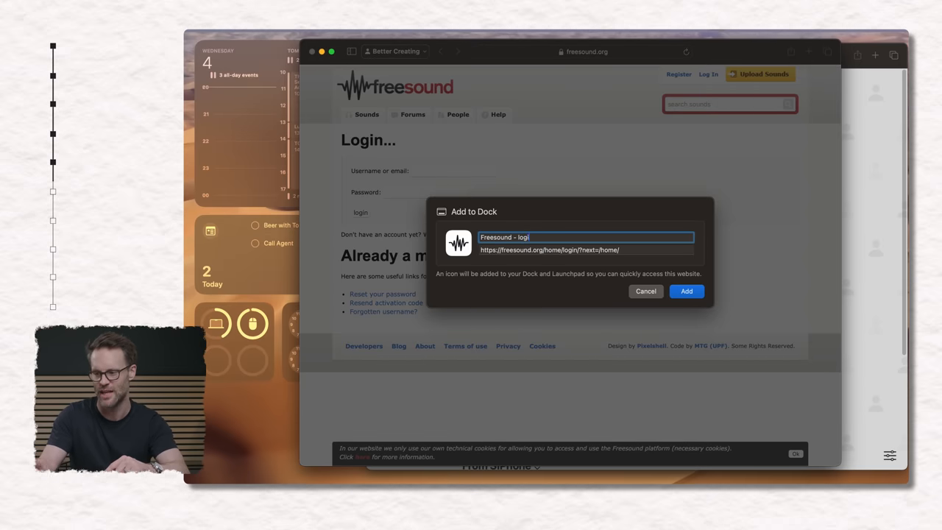
{"action": "left_click", "coordinate": [685, 291]}
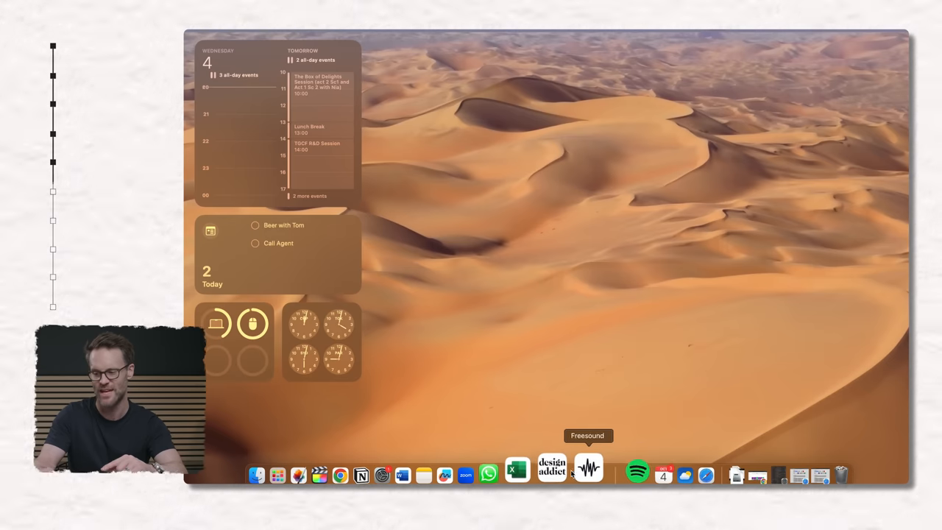
Launch the Freesound web app from its Dock icon.
{"action": "left_click", "coordinate": [636, 474]}
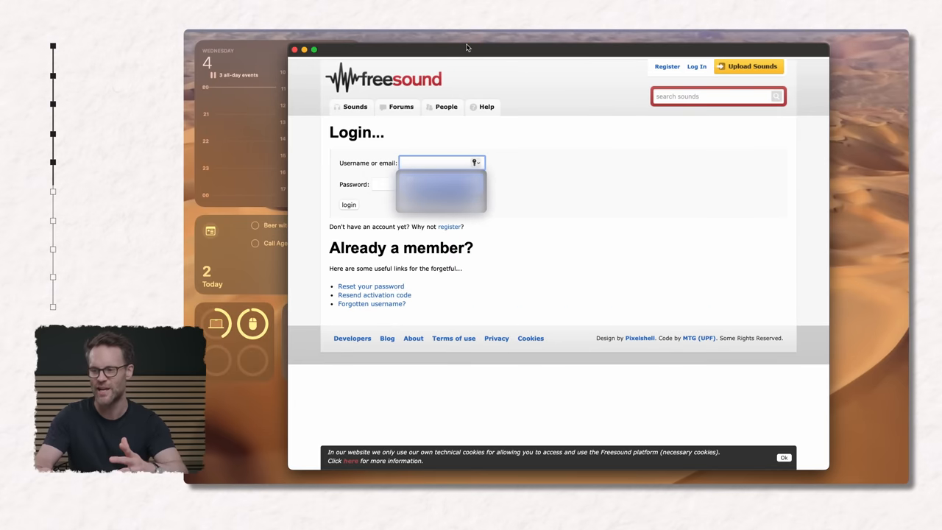
{"action": "mouse_move", "coordinate": [447, 62]}
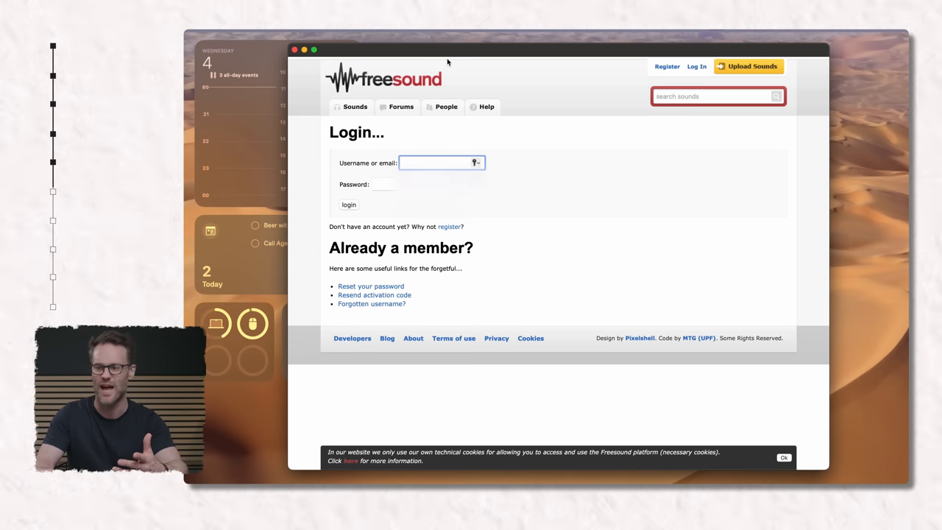
{"action": "mouse_move", "coordinate": [484, 132]}
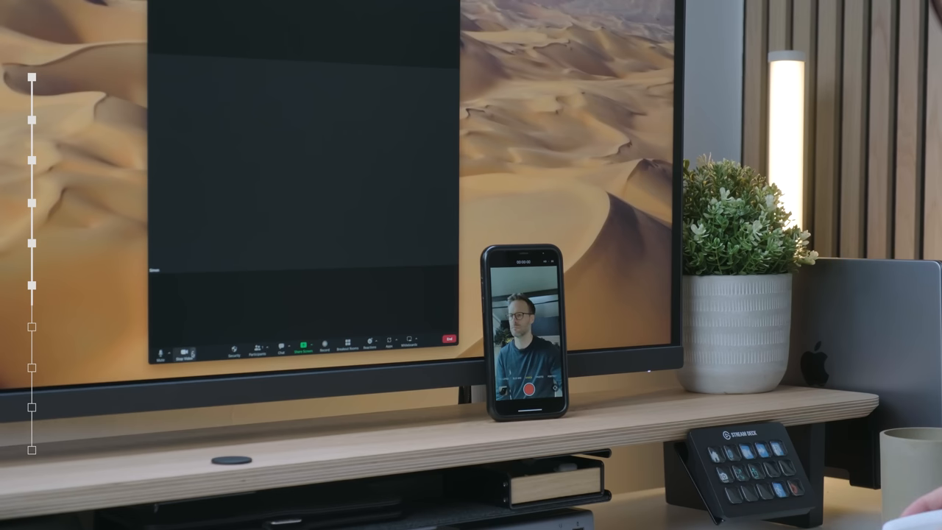
{"action": "left_click", "coordinate": [194, 346]}
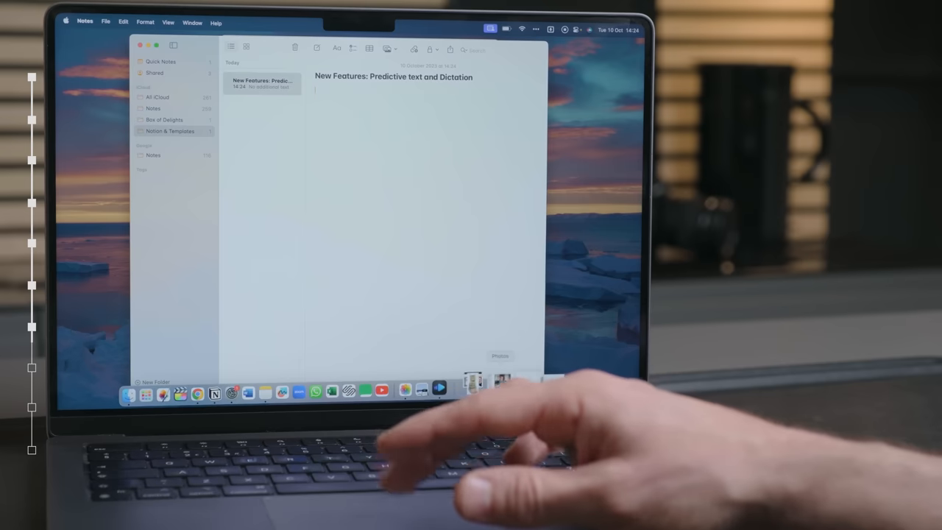
Bring up System Settings' Keyboard page from the Notes window.
{"action": "key", "text": "cmd+space"}
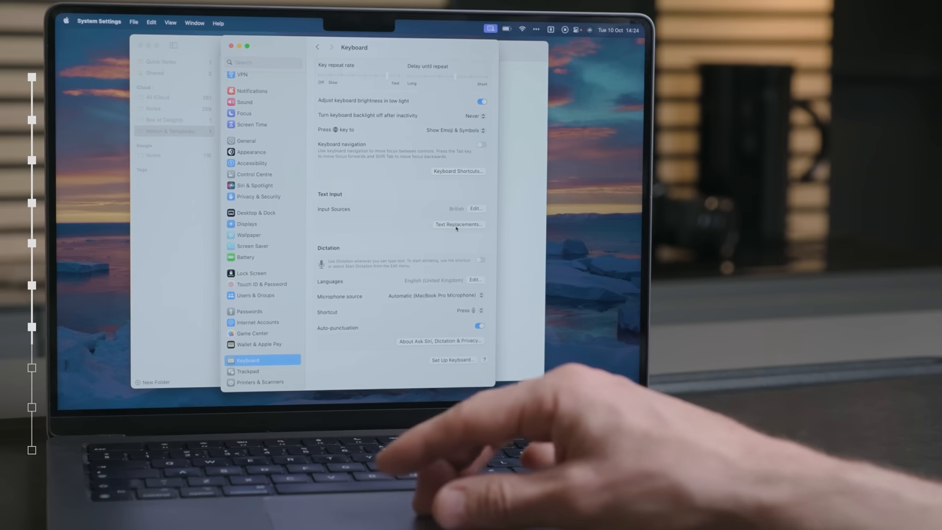
Enable Dictation in Keyboard settings and choose a different dictation shortcut.
{"action": "left_click", "coordinate": [458, 223]}
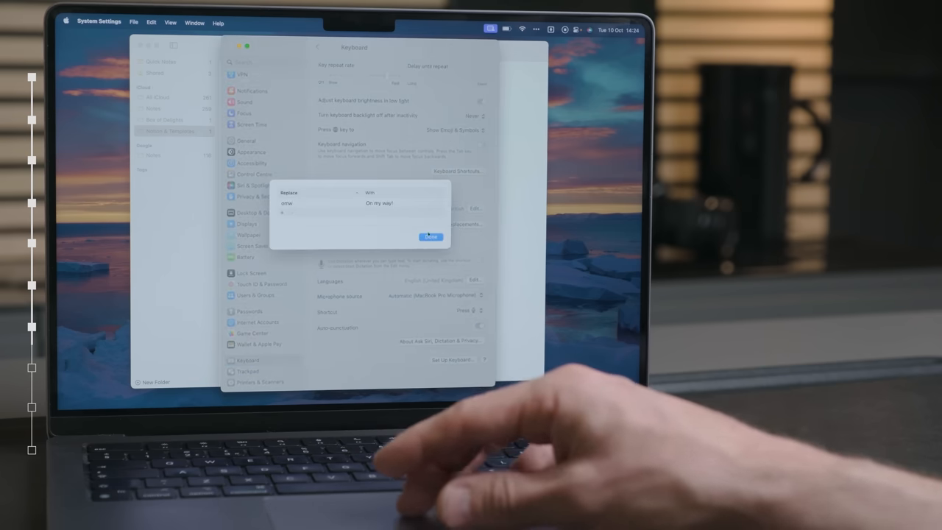
{"action": "left_click", "coordinate": [430, 236]}
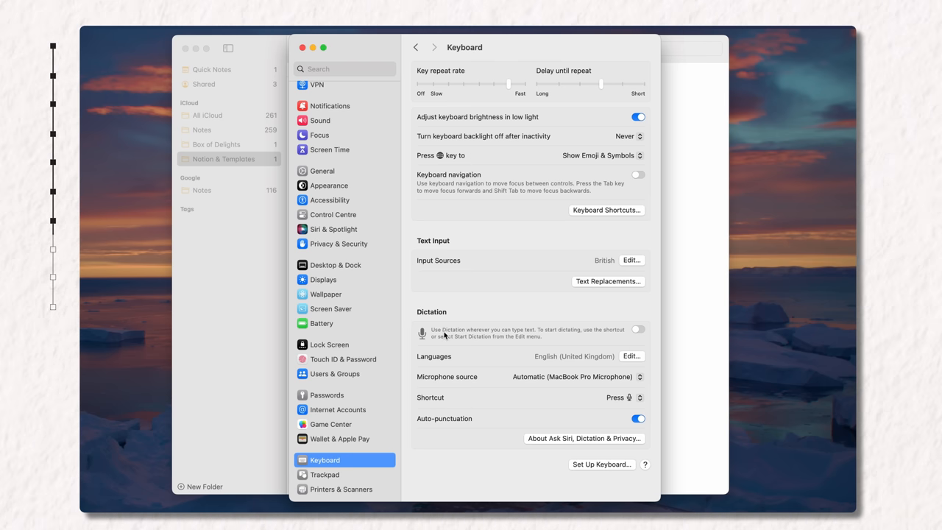
{"action": "left_click", "coordinate": [637, 329]}
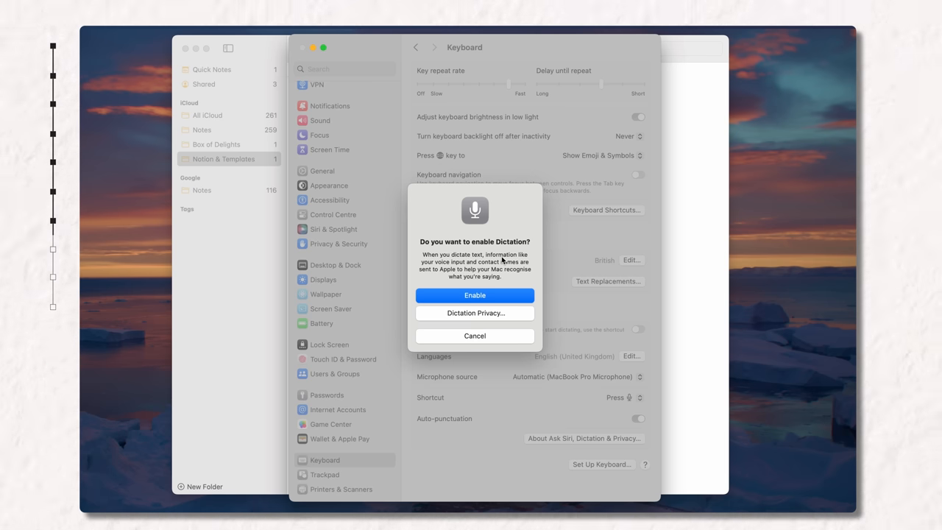
{"action": "mouse_move", "coordinate": [503, 271]}
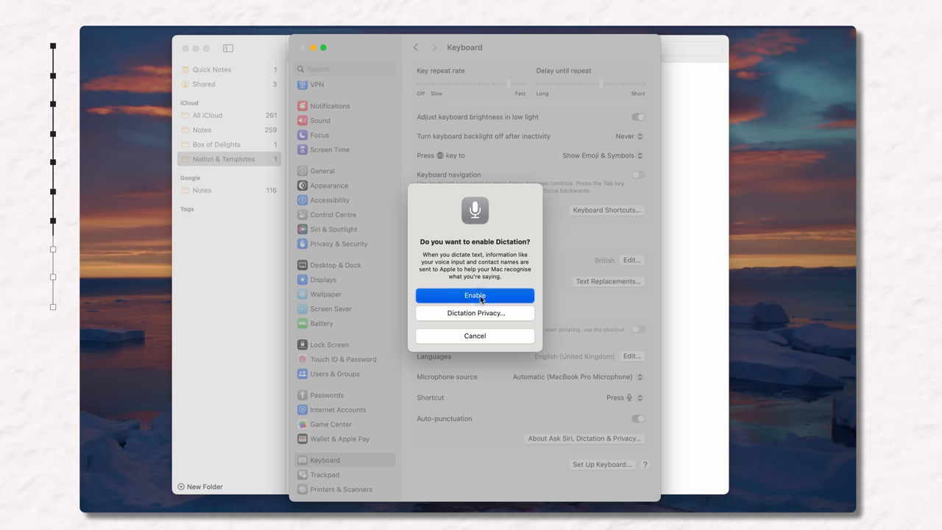
{"action": "left_click", "coordinate": [474, 295]}
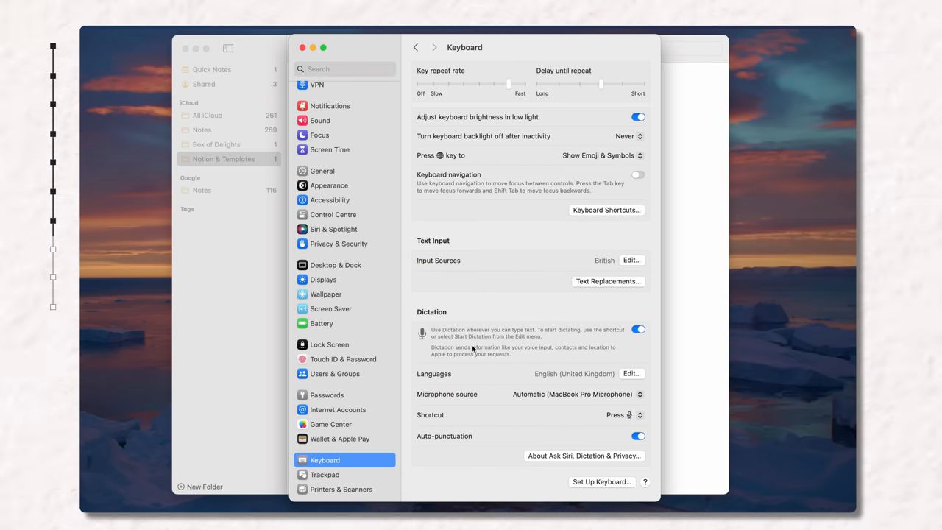
{"action": "mouse_move", "coordinate": [553, 338]}
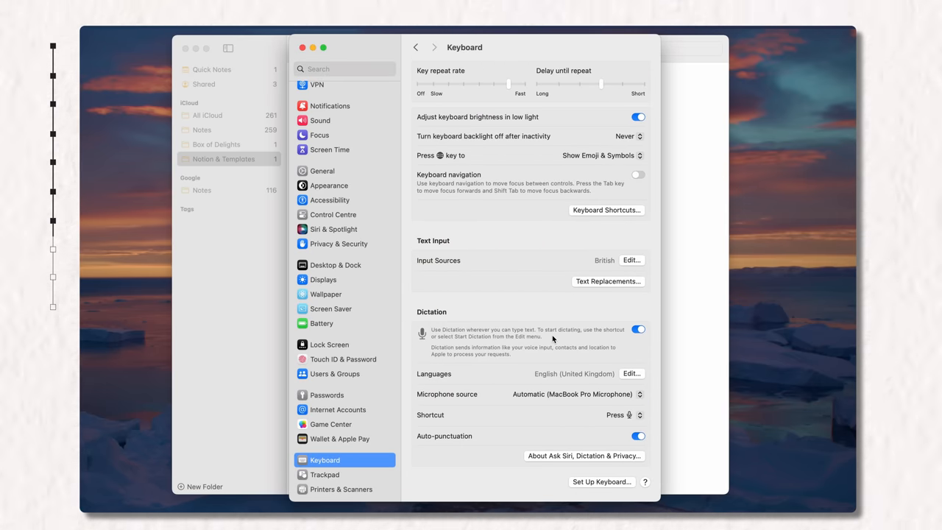
{"action": "mouse_move", "coordinate": [688, 415]}
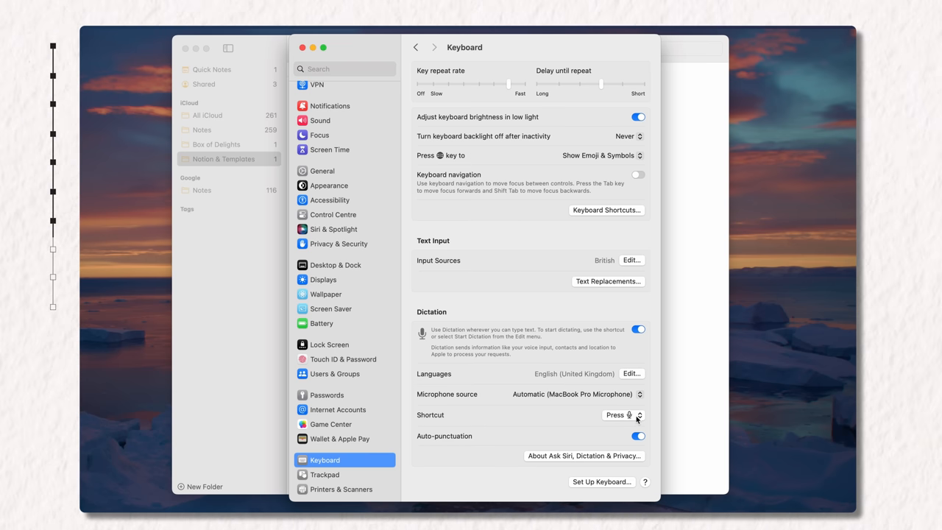
{"action": "left_click", "coordinate": [621, 415]}
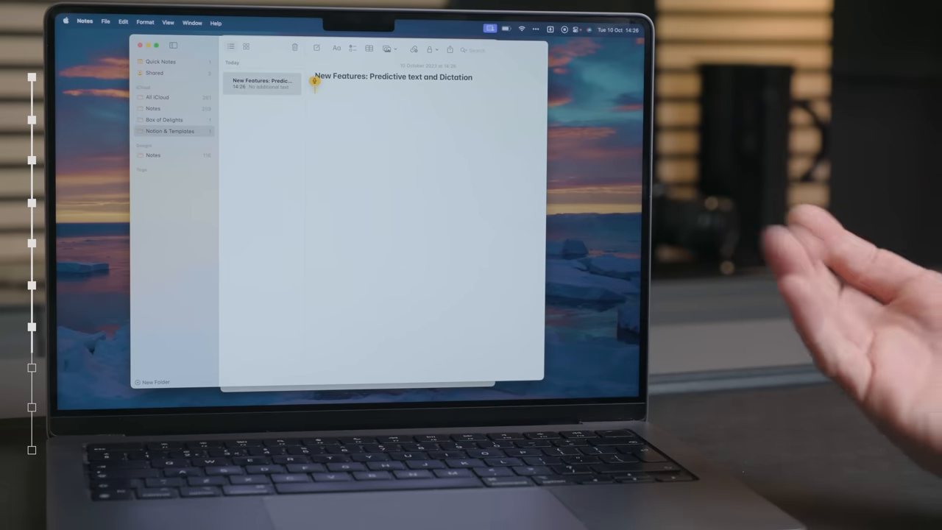
Dictate 'And actually app… surprisingly effect…' into the note and stop dictation.
{"action": "type", "text": "And actually apples dictation service is actually"}
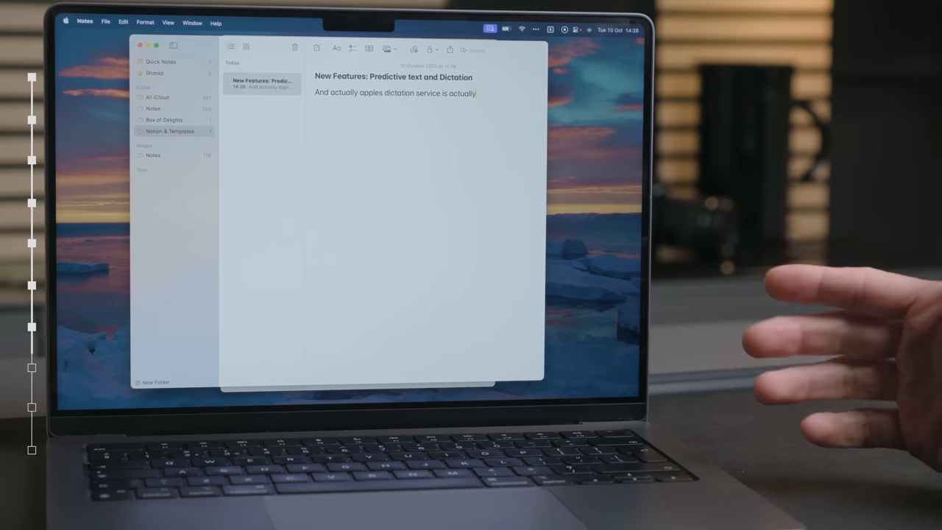
{"action": "type", "text": "surprisingly effective and accurate. Look at that."}
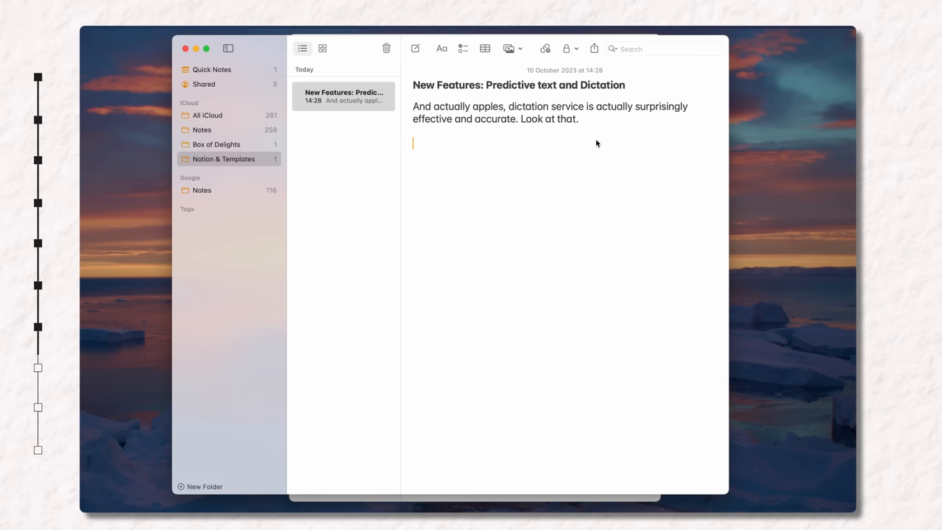
{"action": "key", "text": "cmd+space"}
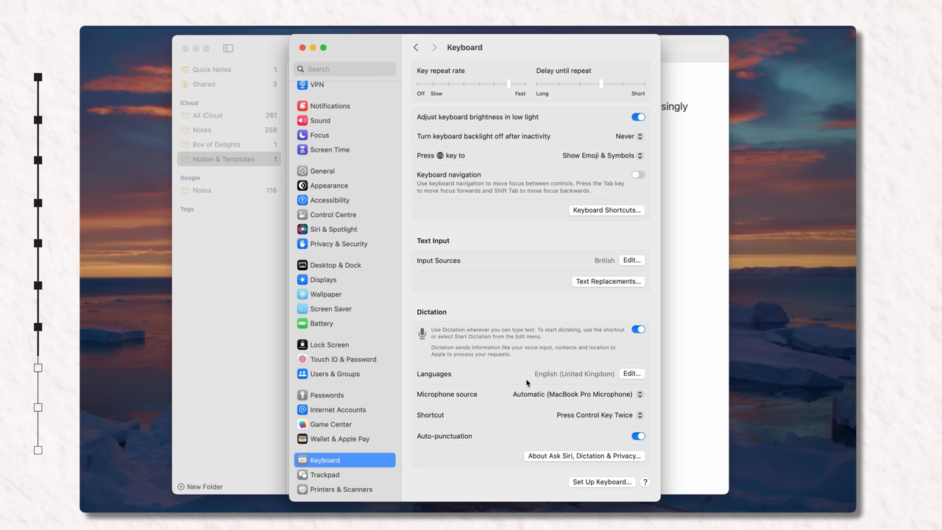
{"action": "mouse_move", "coordinate": [529, 326]}
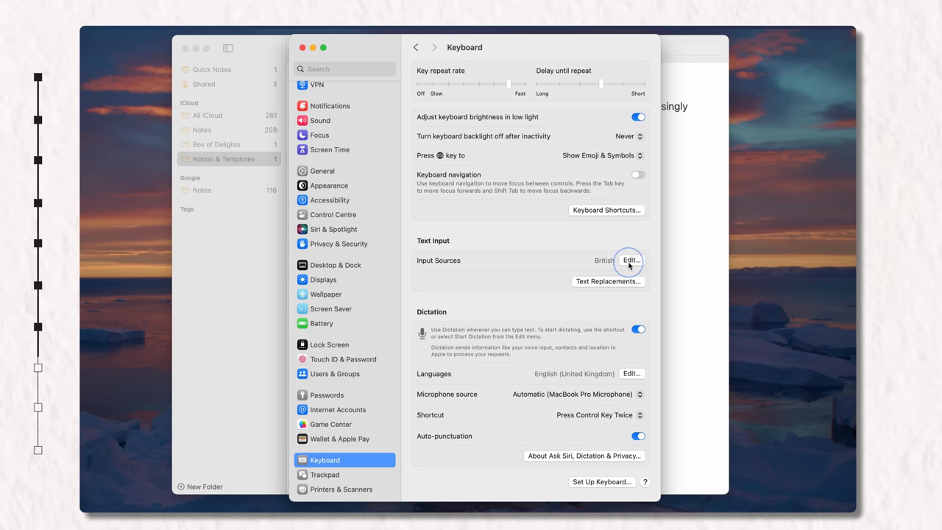
Turn on Show inline predictive text in the Input Sources edit options.
{"action": "left_click", "coordinate": [630, 260]}
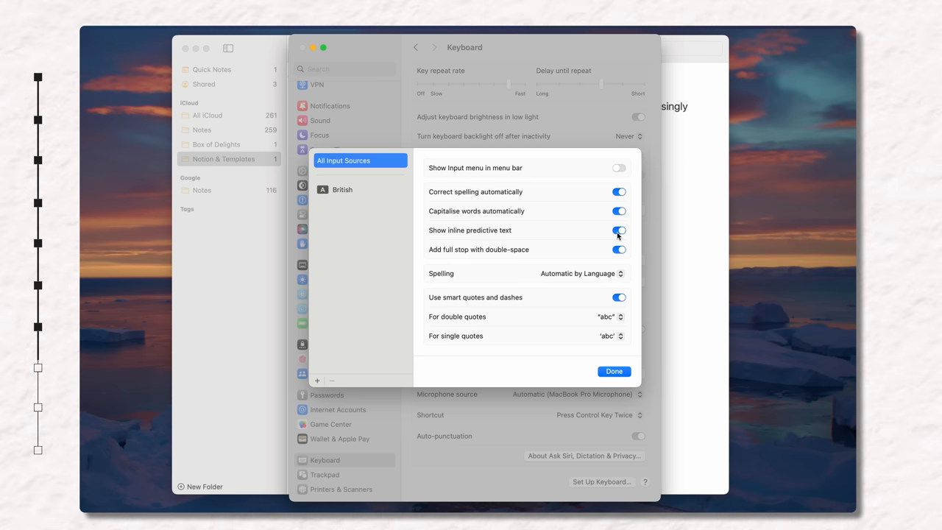
{"action": "left_click", "coordinate": [614, 370]}
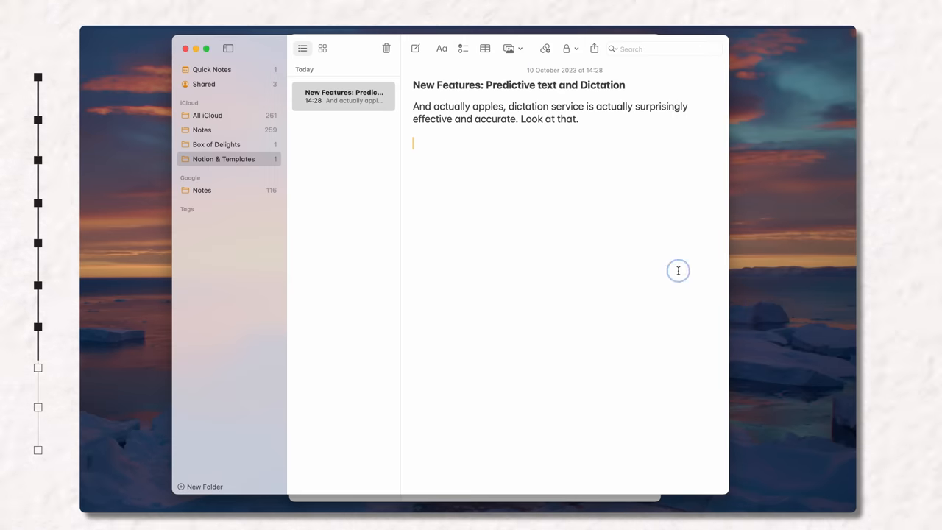
{"action": "mouse_move", "coordinate": [527, 224]}
{"action": "type", "text": "Let's show an example of how predictive text wor"}
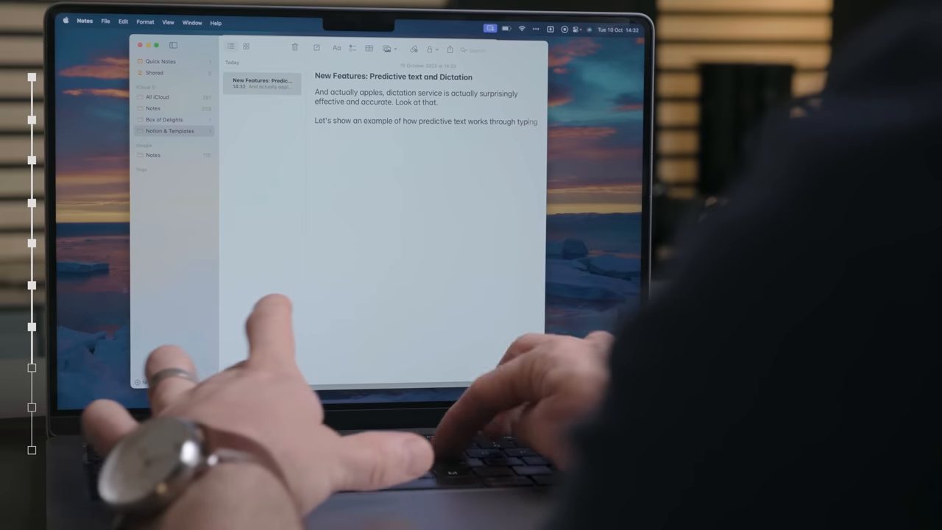
Type 'or through speech. Pretty' in the note, accepting inline predictions.
{"action": "type", "text": "or through"}
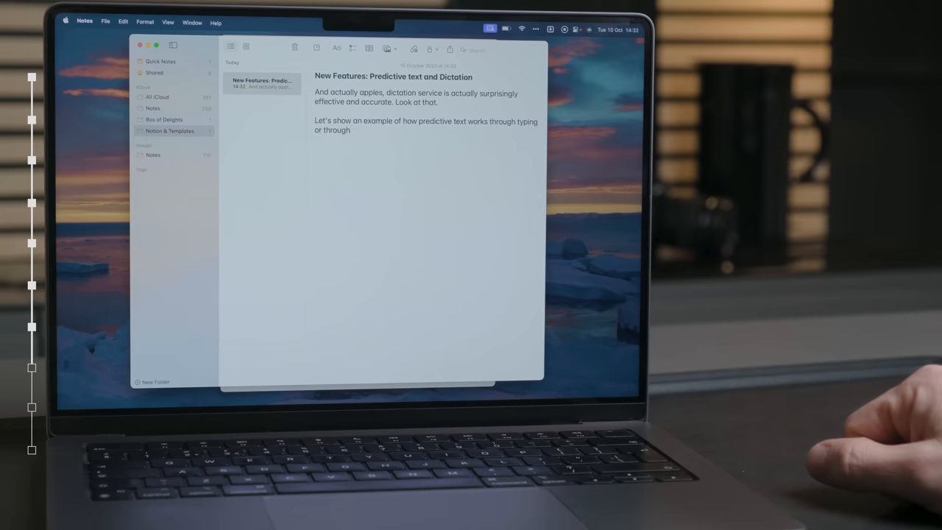
{"action": "type", "text": "speech. Pretty"}
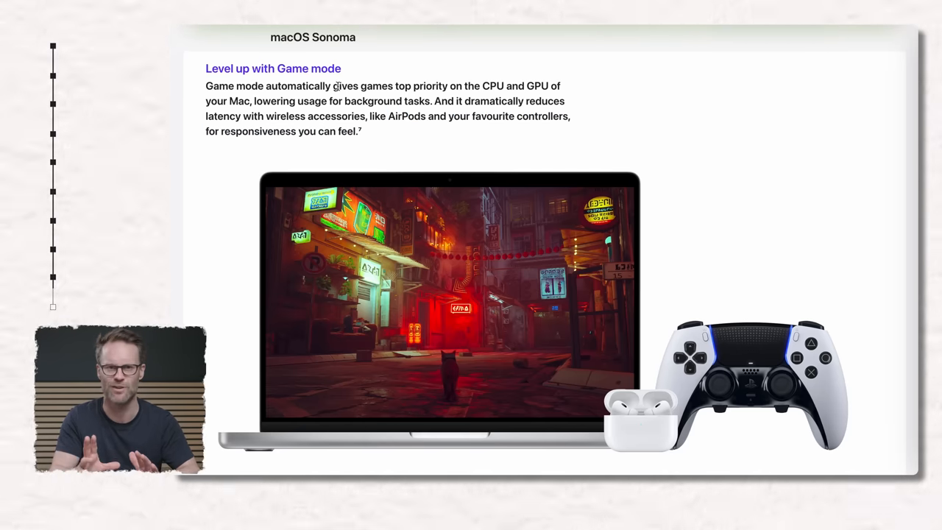
{"action": "left_click_drag", "start_coordinate": [333, 85], "coordinate": [550, 85]}
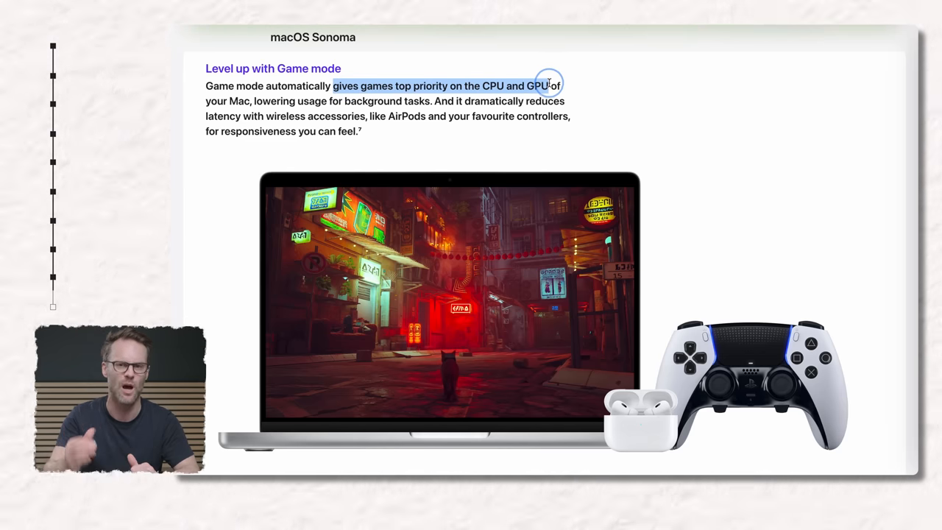
{"action": "left_click", "coordinate": [547, 86]}
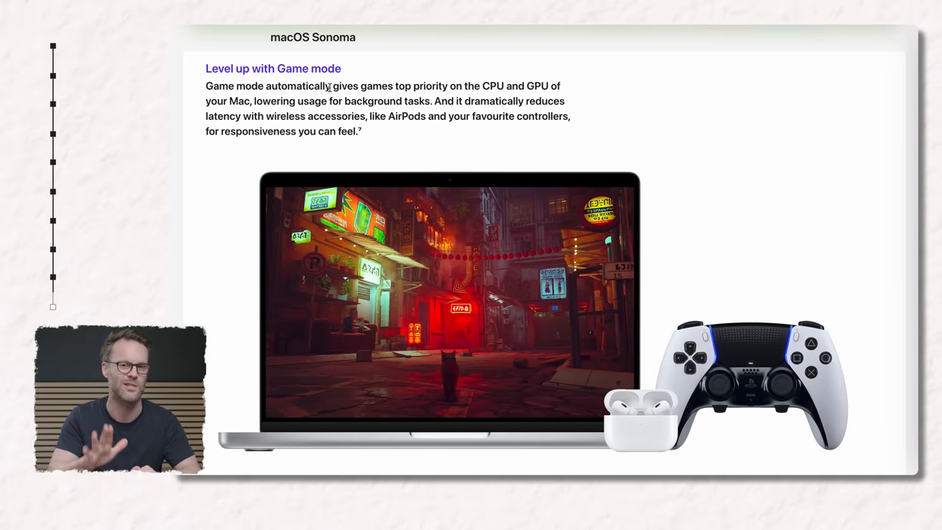
{"action": "left_click_drag", "start_coordinate": [206, 85], "coordinate": [309, 91]}
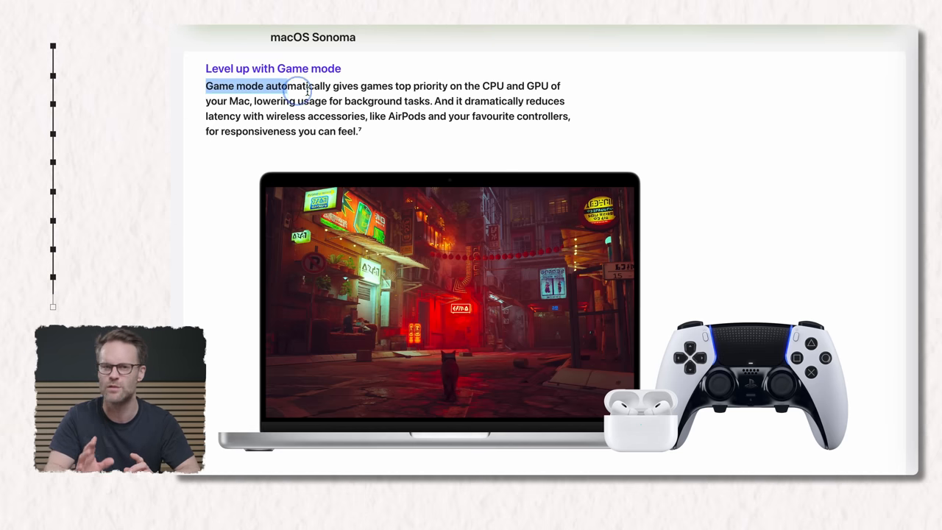
{"action": "left_click_drag", "start_coordinate": [302, 85], "coordinate": [550, 85]}
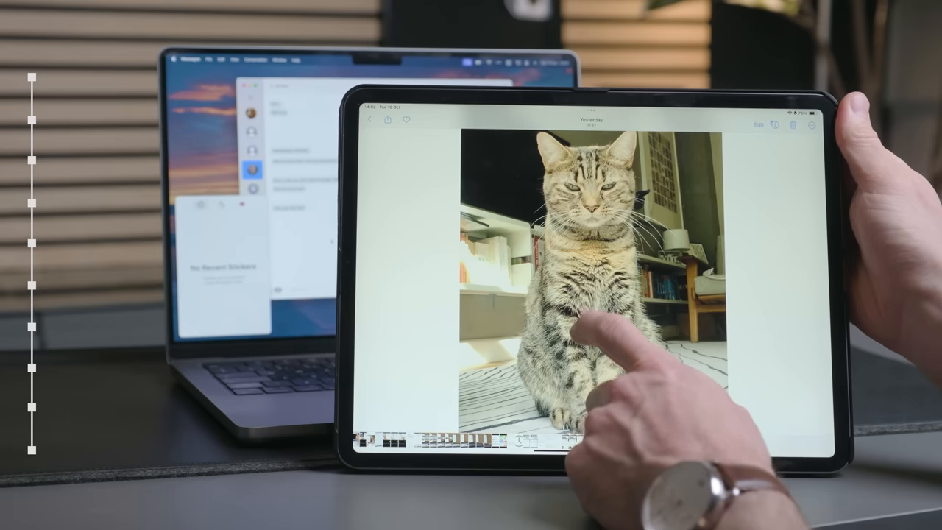
Lift the cat subject out of its photo so the Copy / Add Sticker menu appears.
{"action": "left_click", "coordinate": [589, 331]}
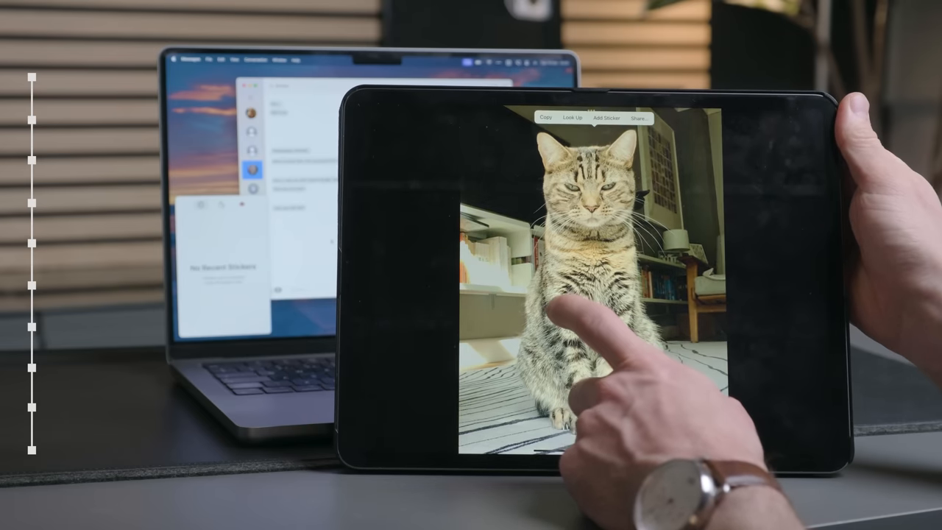